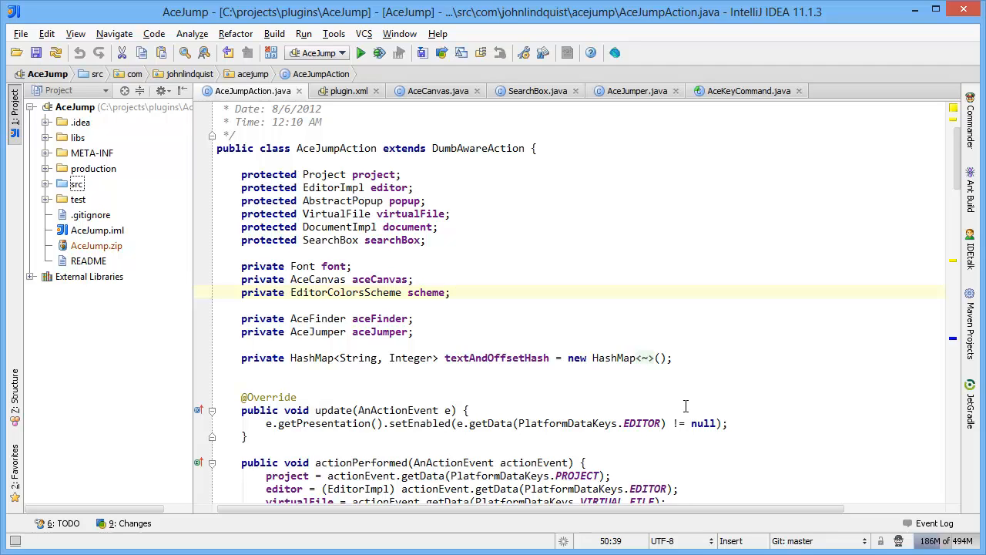
mouse_move(549, 267)
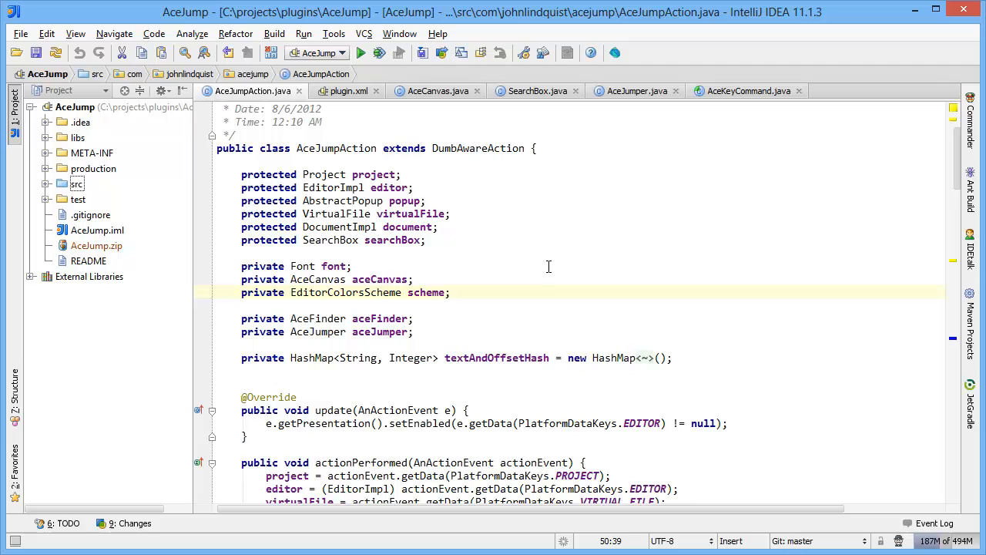
Show the editor context menu for AceJumpAction.java to reach its Local History submenu.
right_click(549, 267)
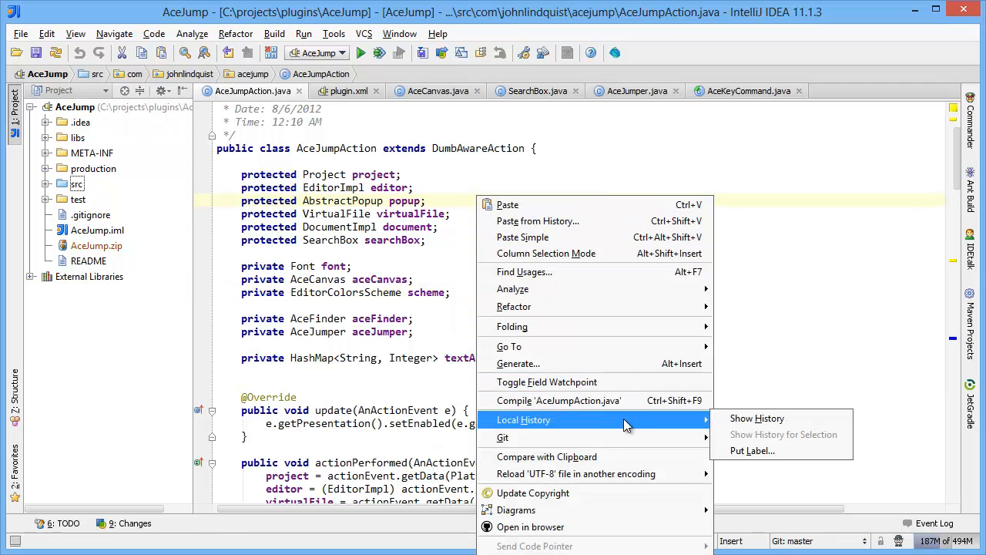
Show History for AceJumpAction.java and compare the 10/12/12 class-renaming and 3:02 PM revisions with the current file.
left_click(757, 418)
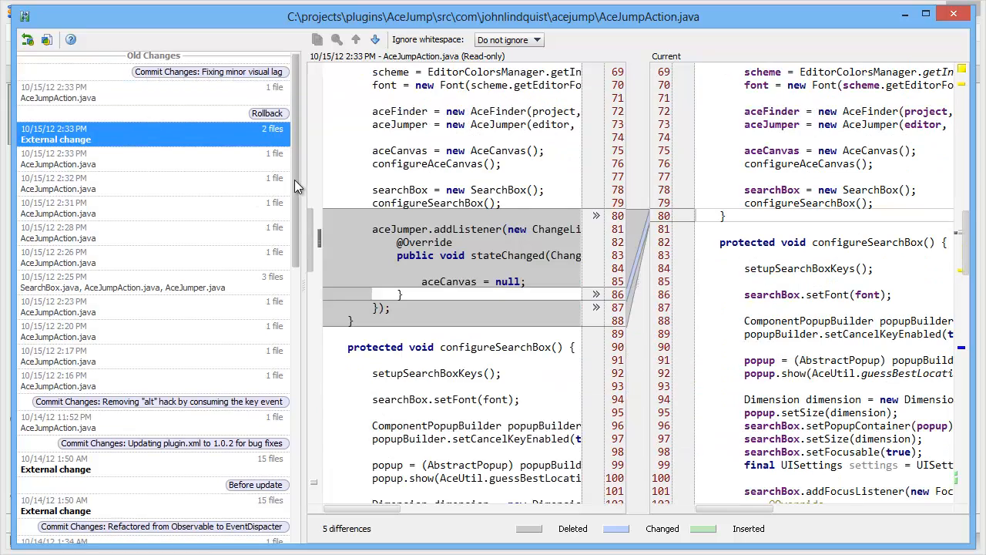
scroll("down", 3)
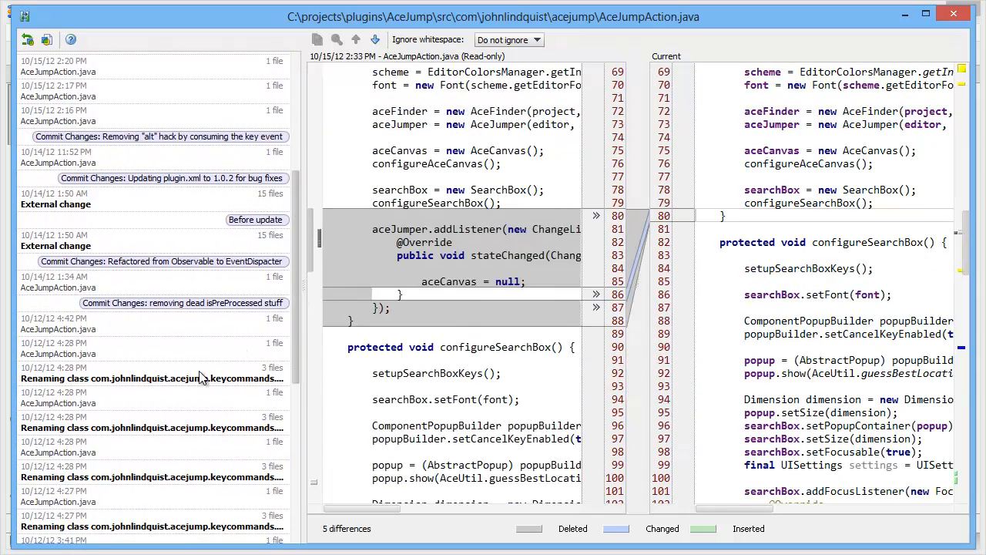
left_click(152, 373)
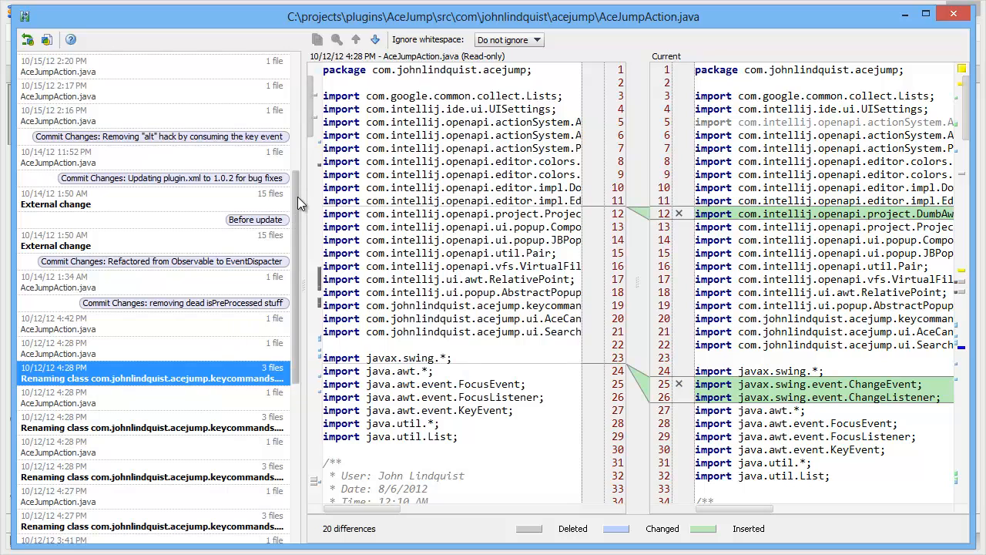
scroll("down", 3)
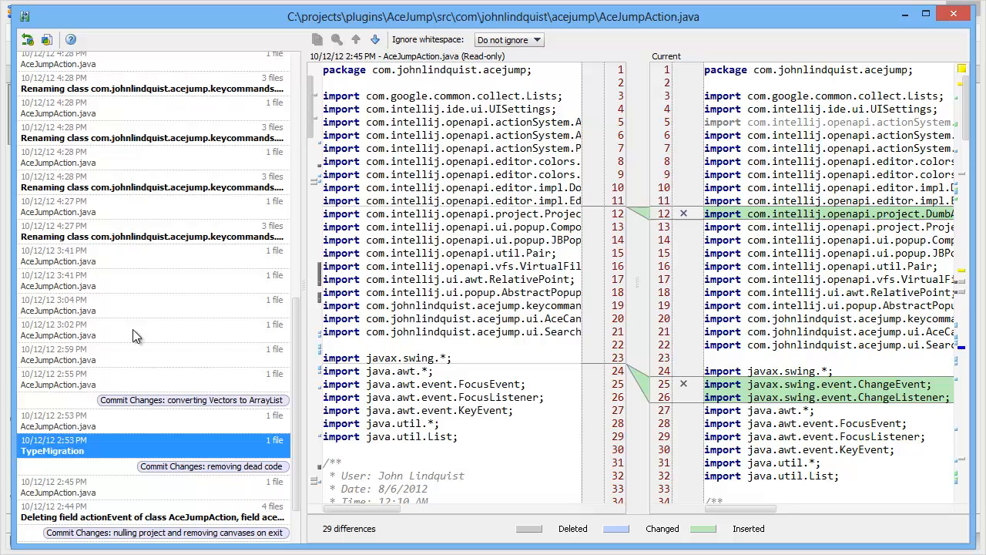
left_click(137, 330)
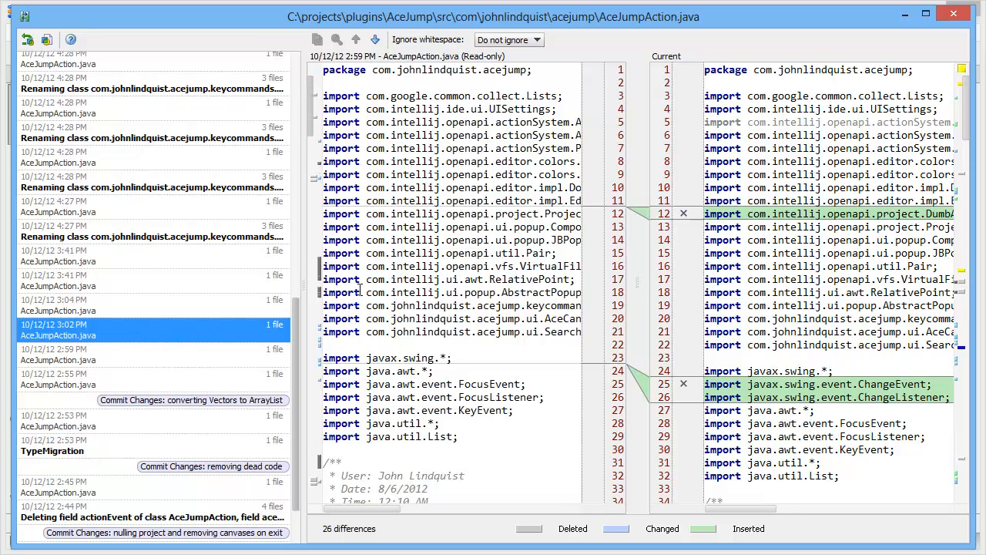
mouse_move(496, 248)
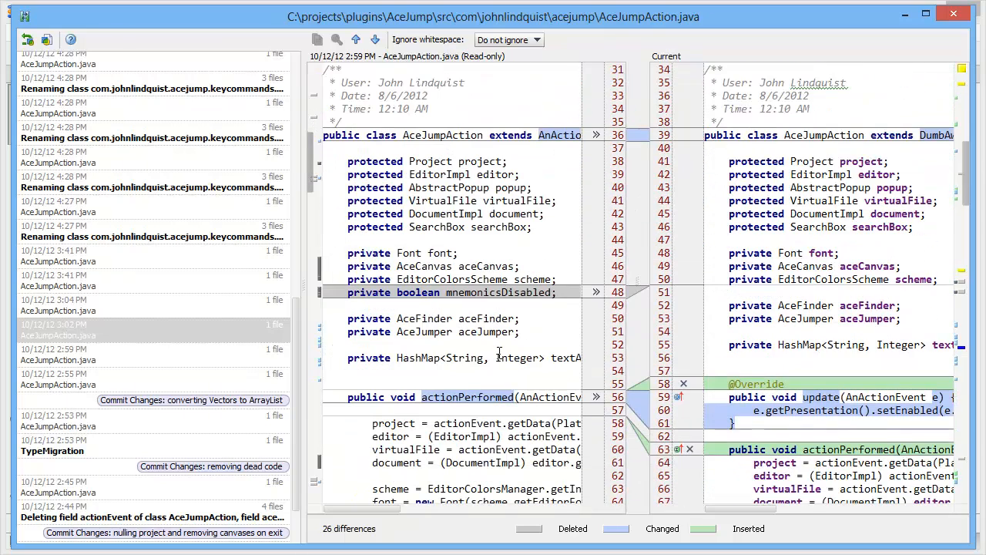
scroll("down", 3)
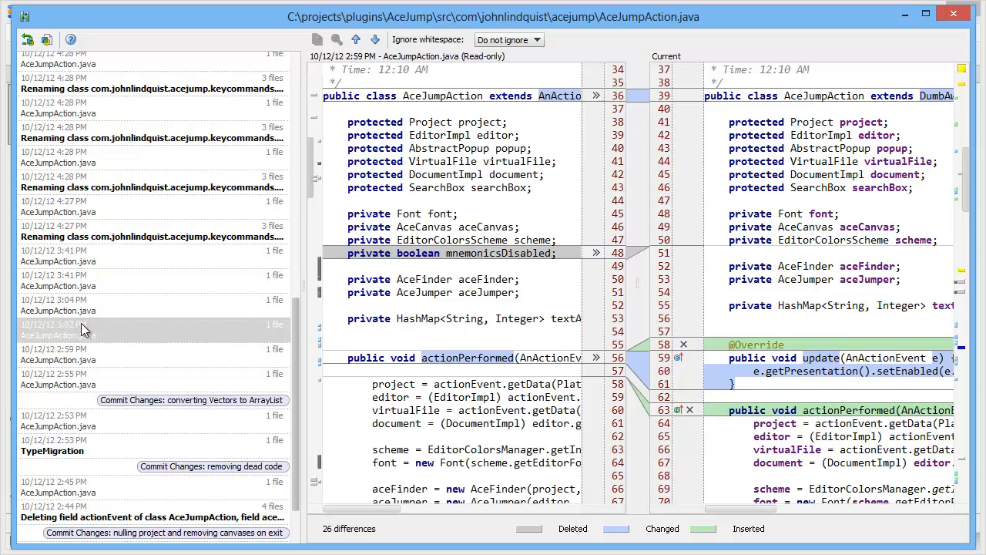
Show the Revert/Create Patch options for the 3:02 PM revision in Local History.
right_click(59, 327)
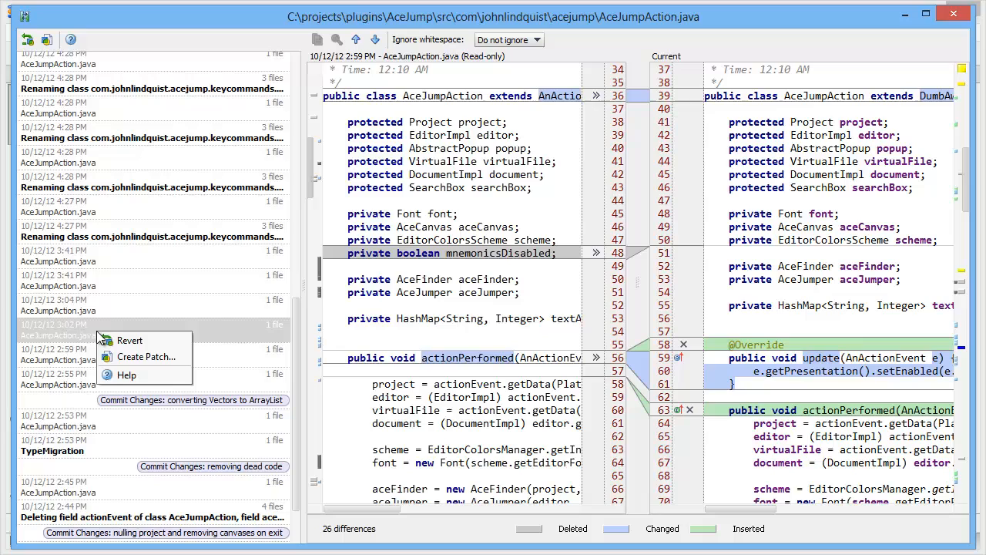
mouse_move(147, 356)
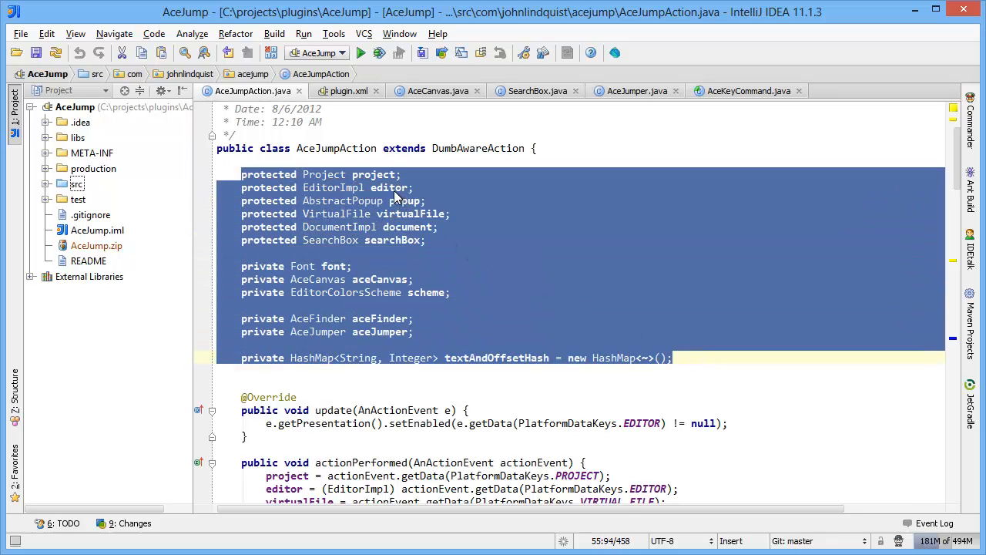
Show History for Selection on the field declarations, compare the 10/14/12 1:50 AM external change, then close it.
right_click(398, 199)
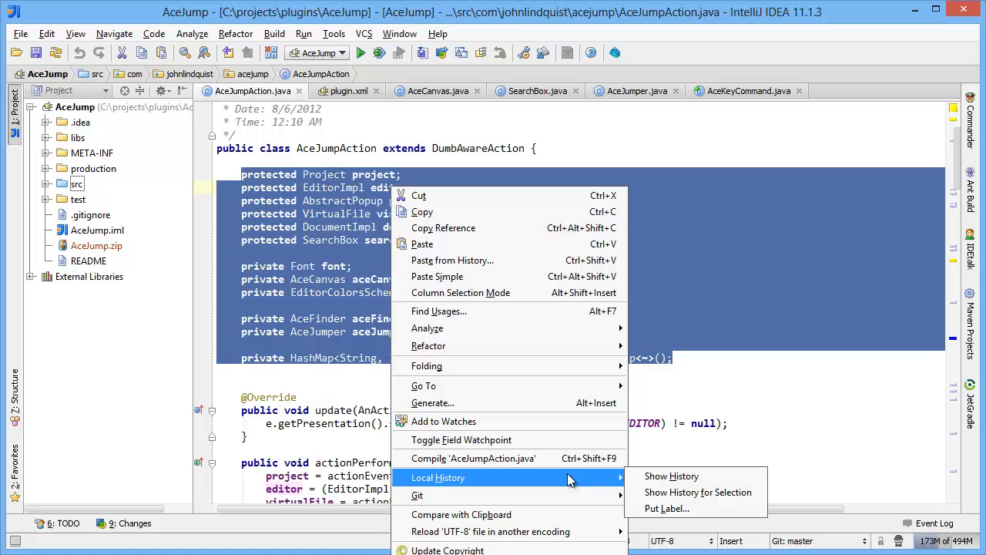
mouse_move(697, 491)
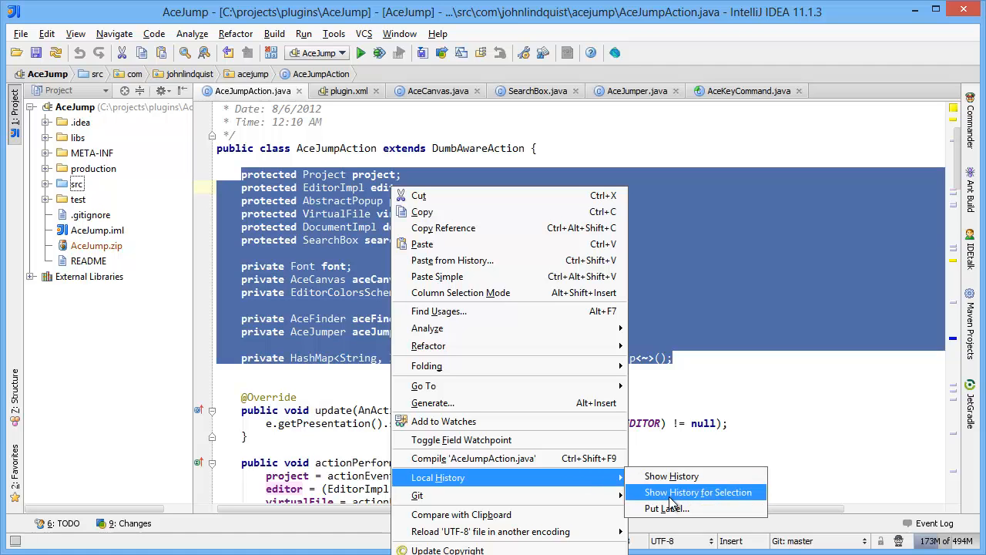
left_click(696, 492)
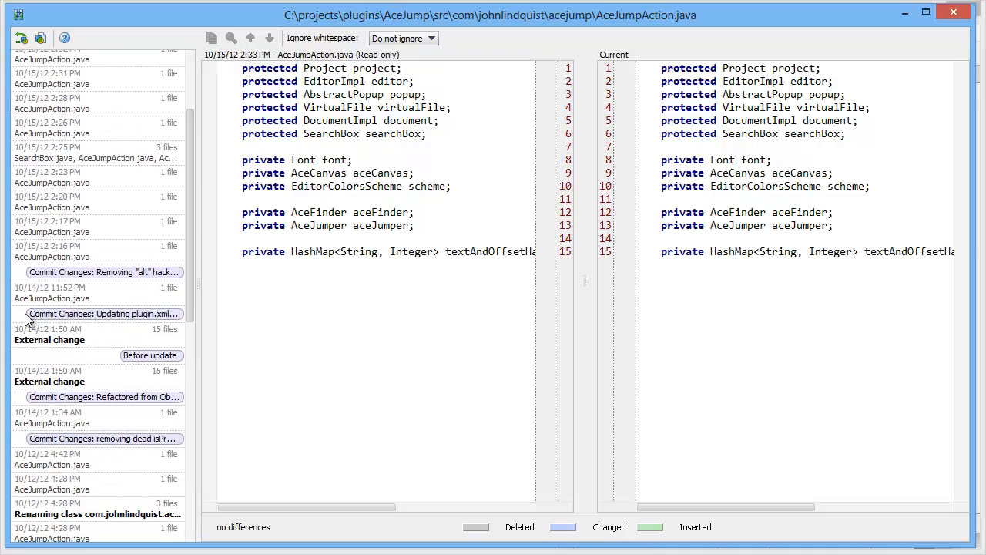
left_click(132, 332)
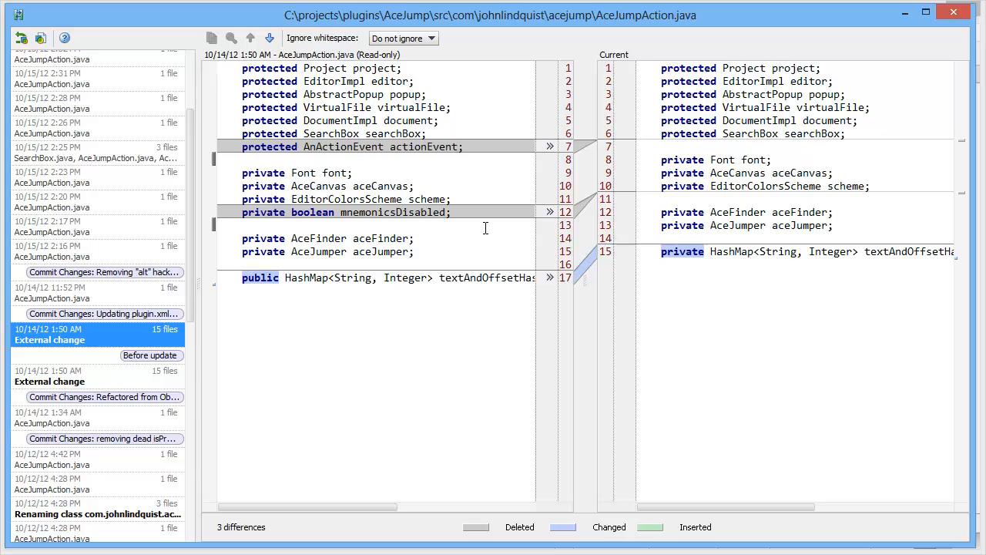
mouse_move(954, 14)
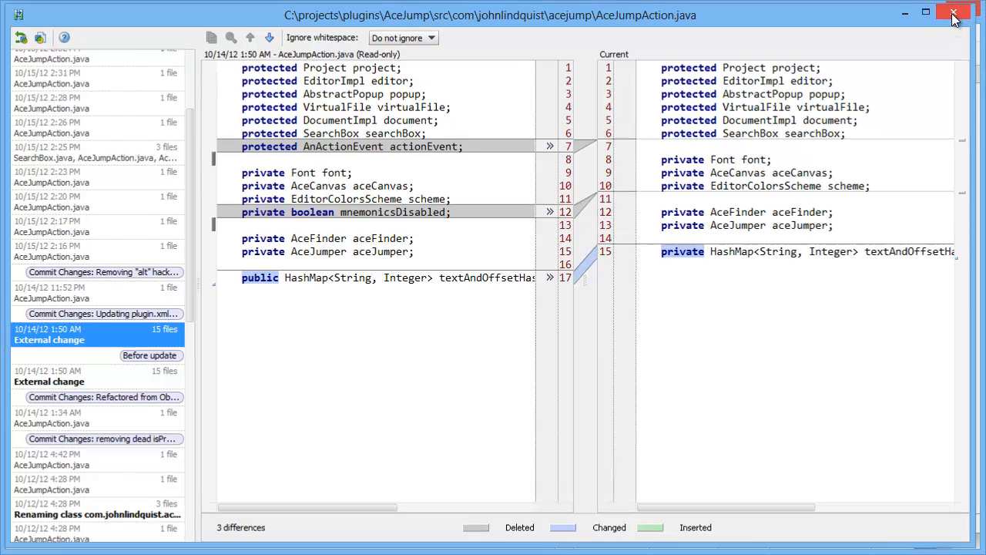
left_click(954, 14)
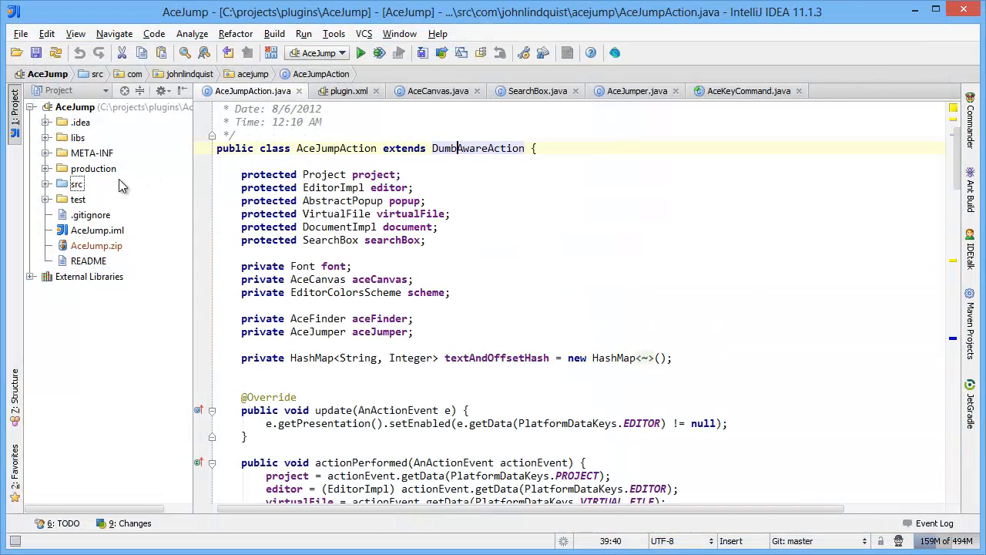
right_click(75, 184)
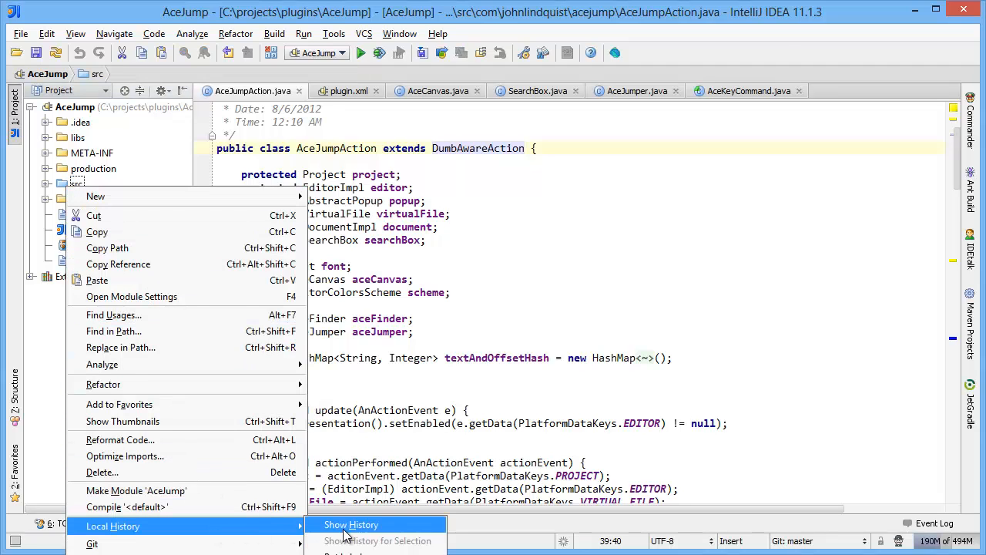
left_click(352, 524)
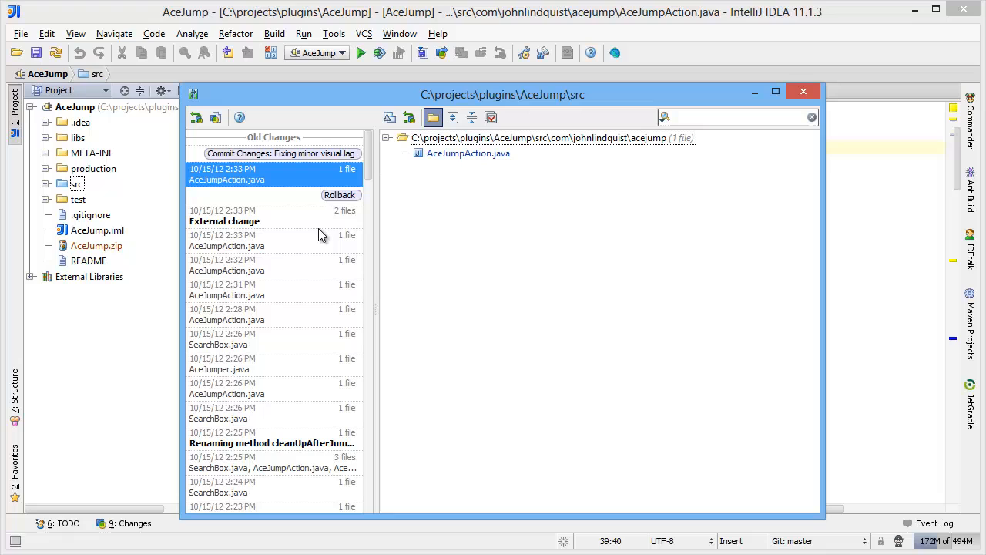
mouse_move(448, 160)
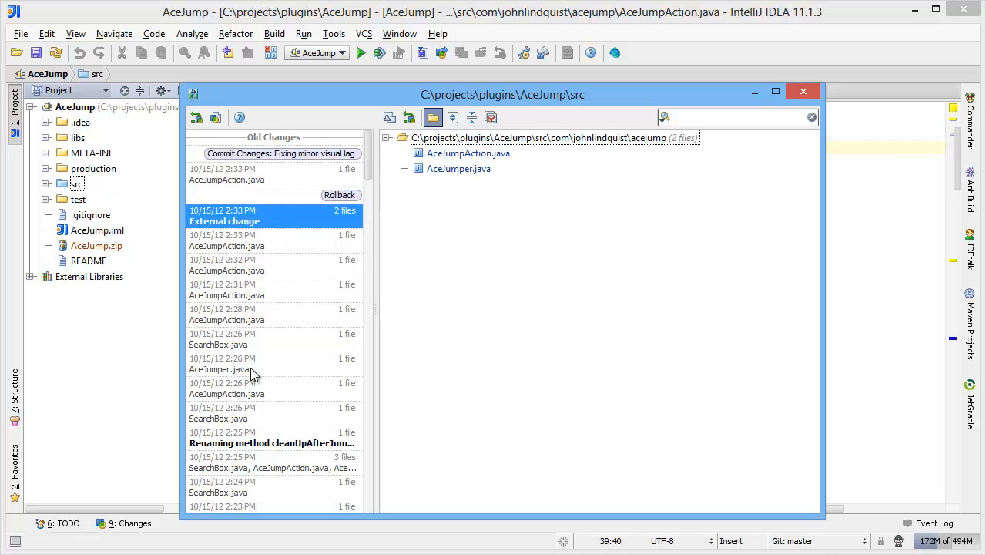
left_click(270, 438)
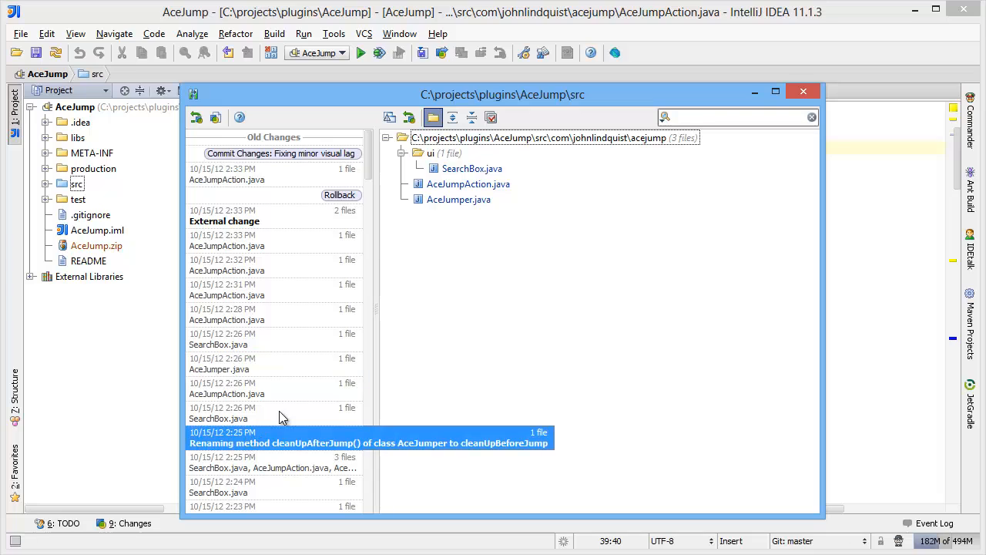
left_click(470, 168)
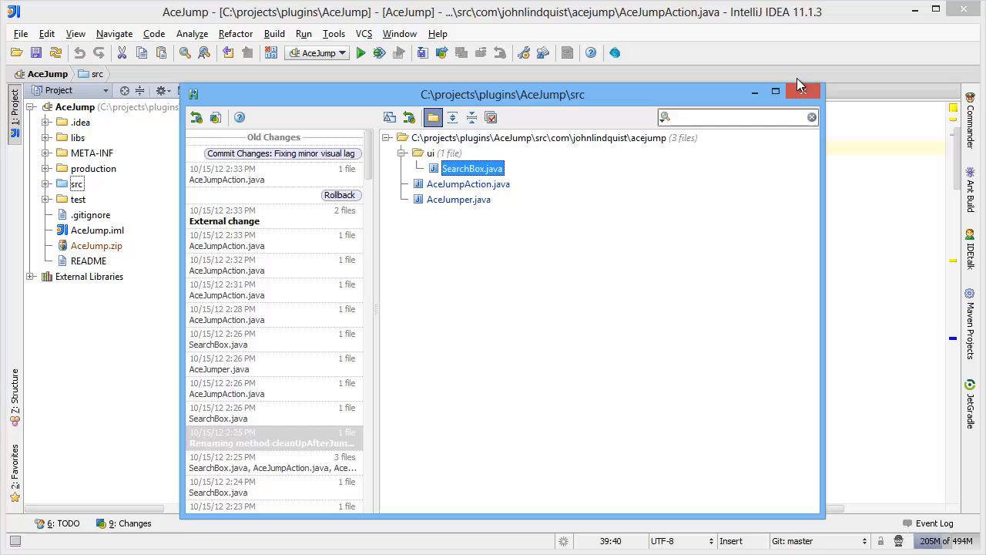
left_click(805, 89)
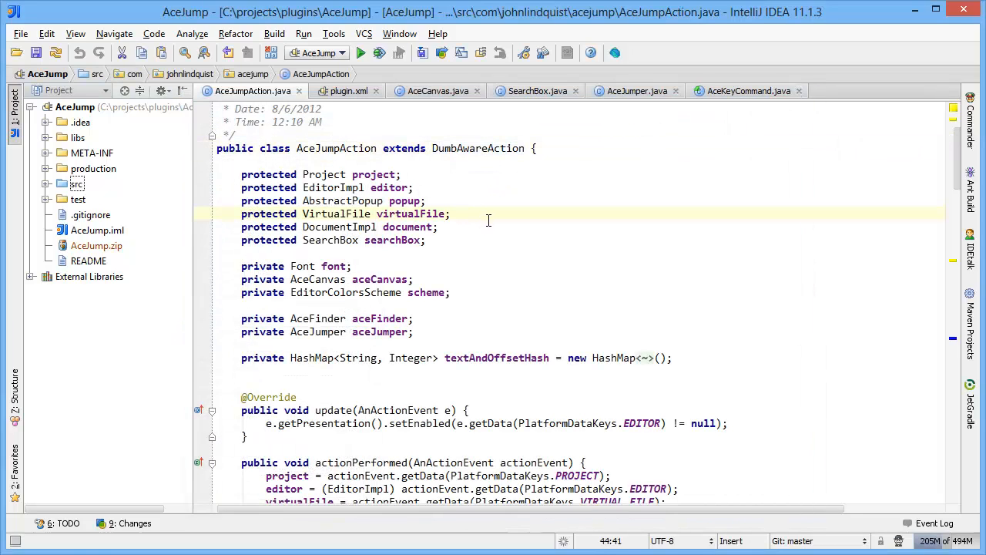
left_click(364, 34)
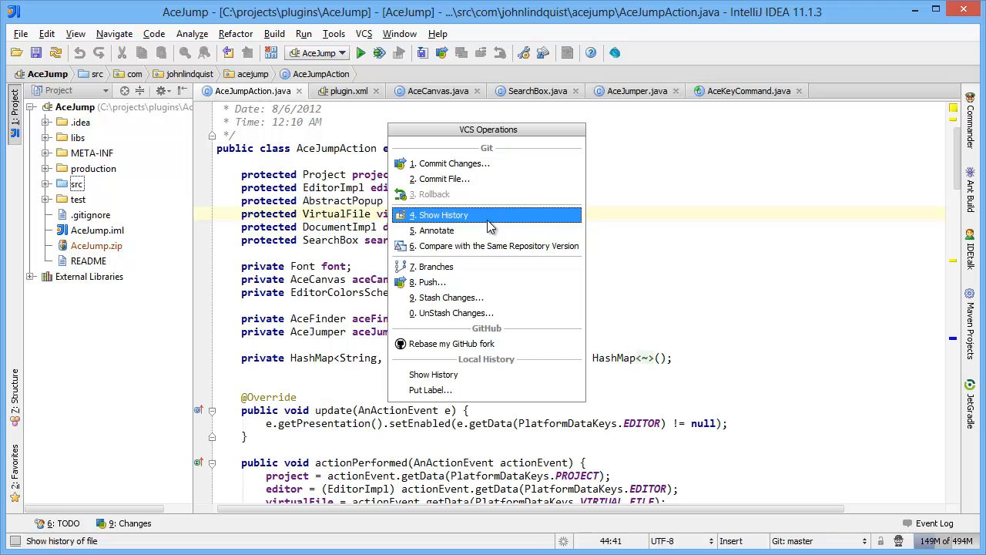
mouse_move(474, 388)
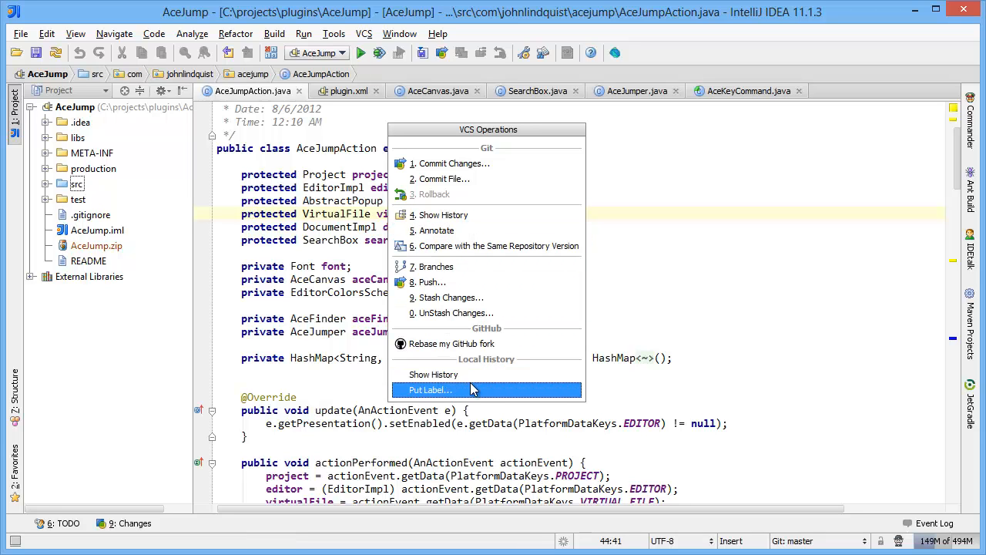
left_click(442, 375)
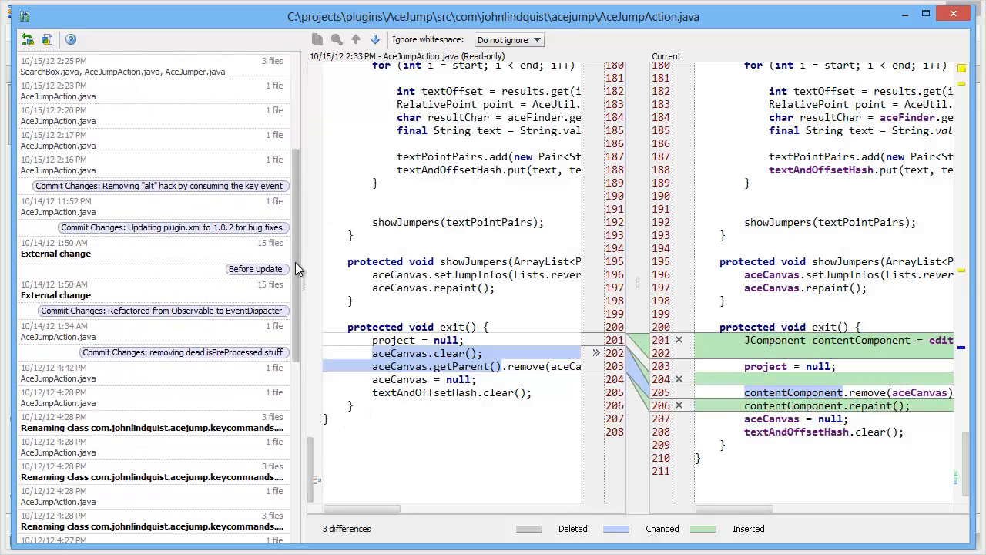
mouse_move(954, 15)
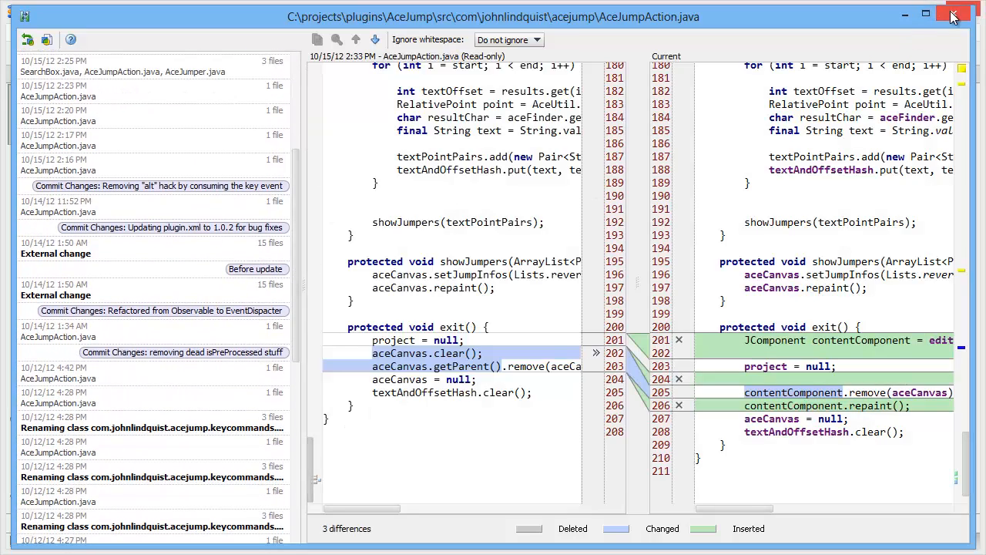
left_click(953, 14)
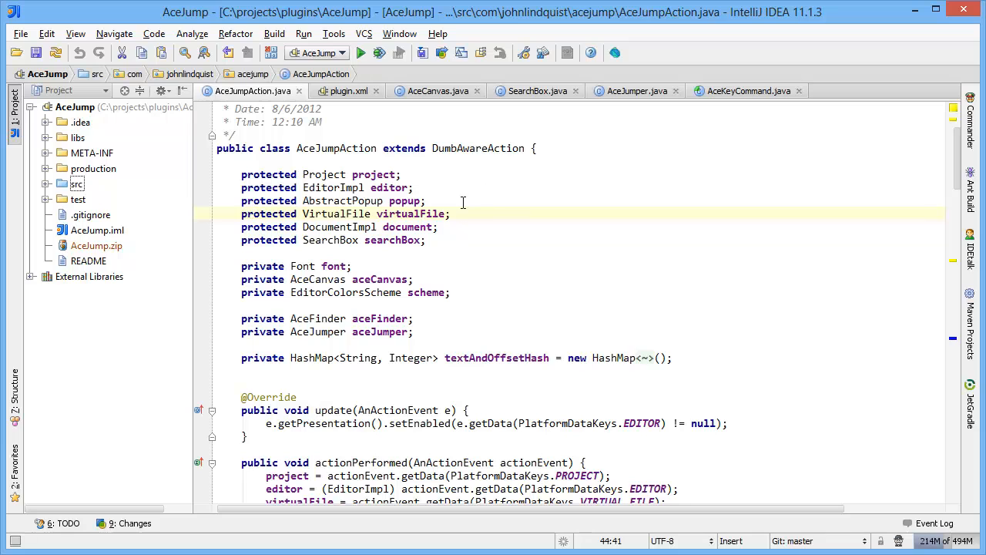
Put a Local History label on AceJumpAction.java, entering the name 'Reme'.
right_click(462, 202)
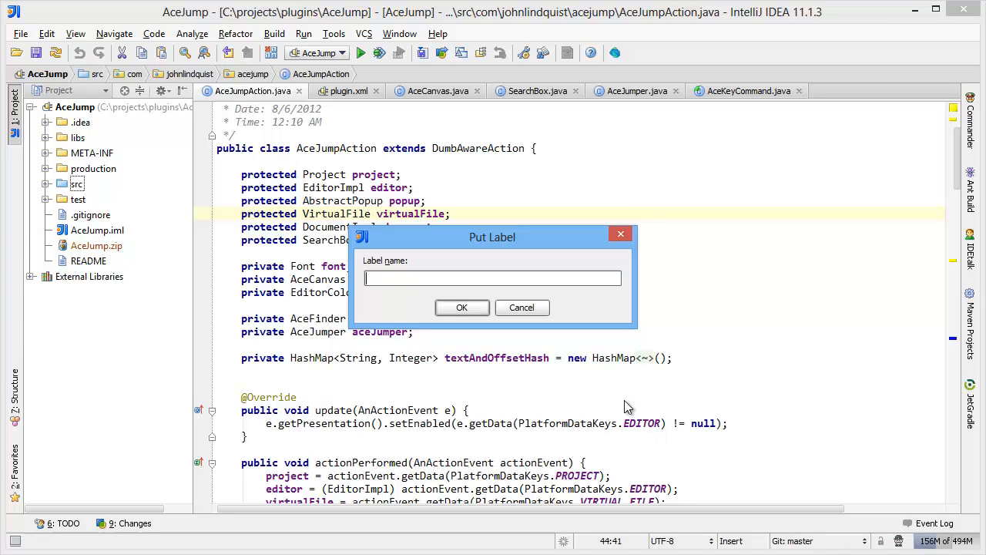
type("Reme")
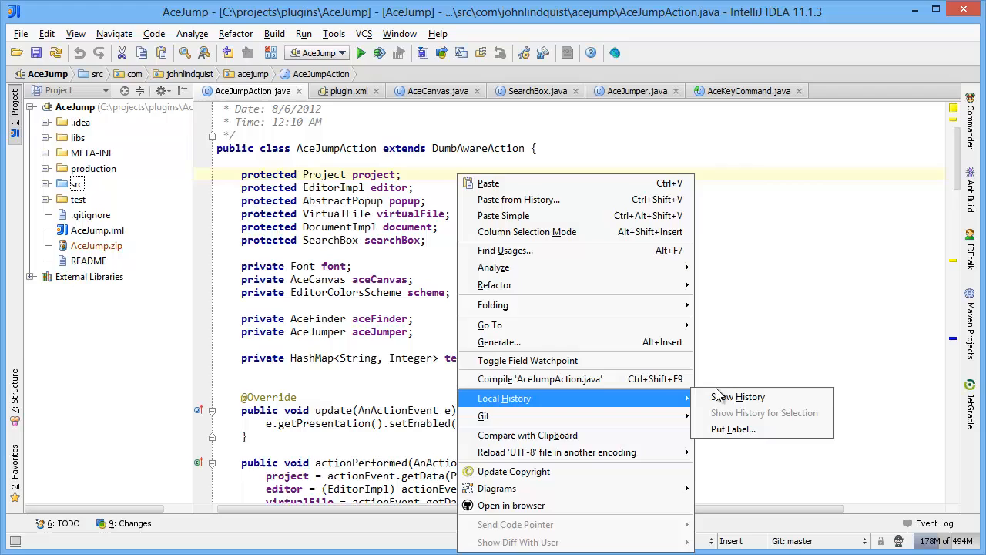
Show History for AceJumpAction.java to confirm the Remember me label at the top, then close it.
left_click(739, 397)
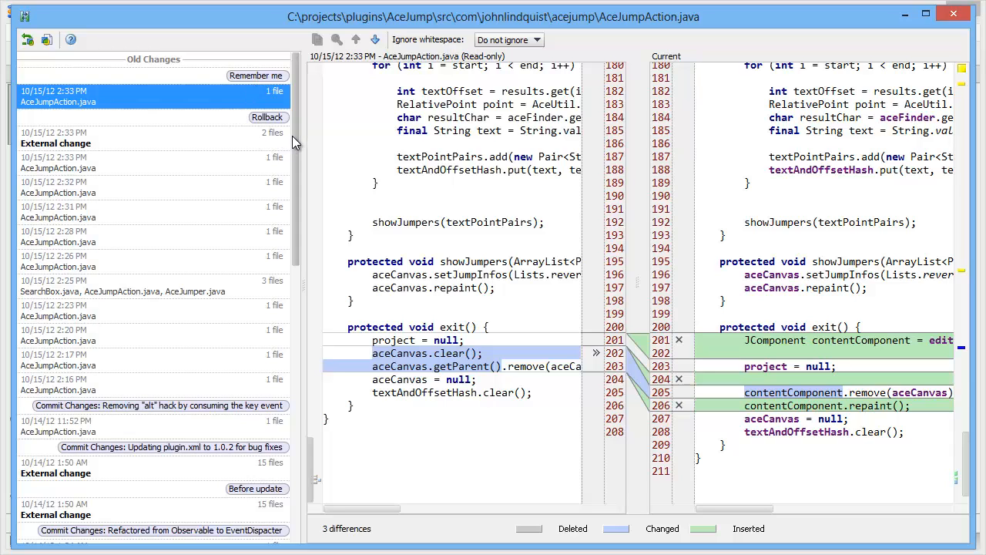
left_click(952, 12)
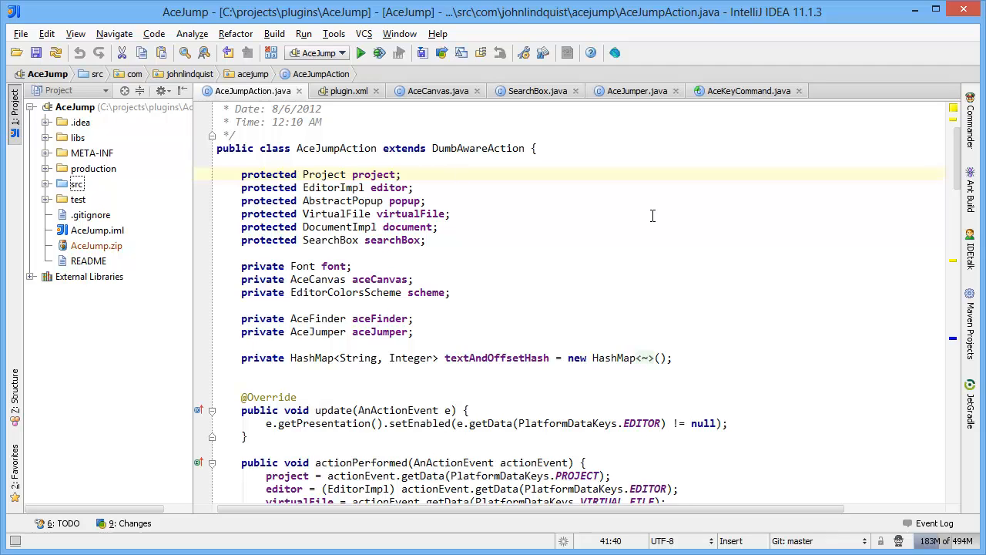
mouse_move(650, 219)
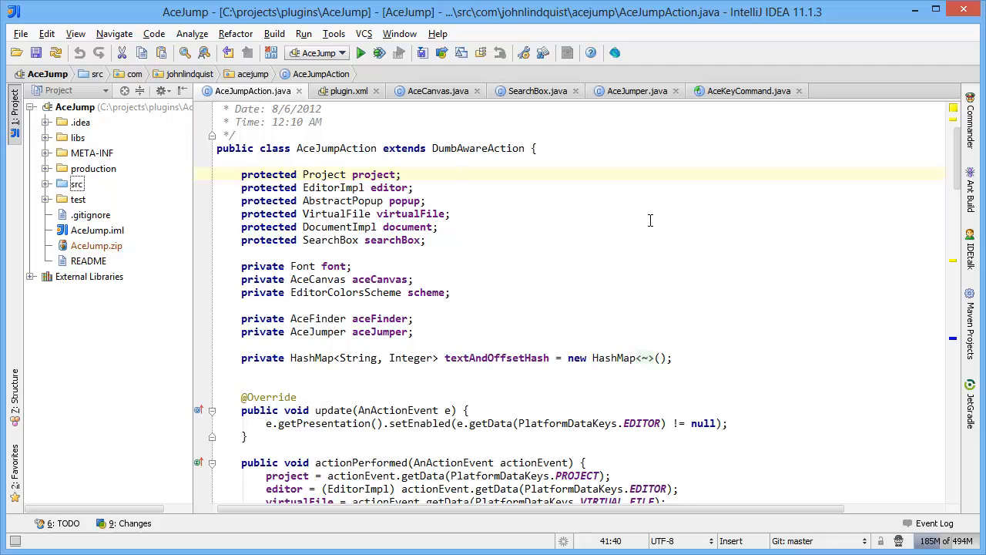